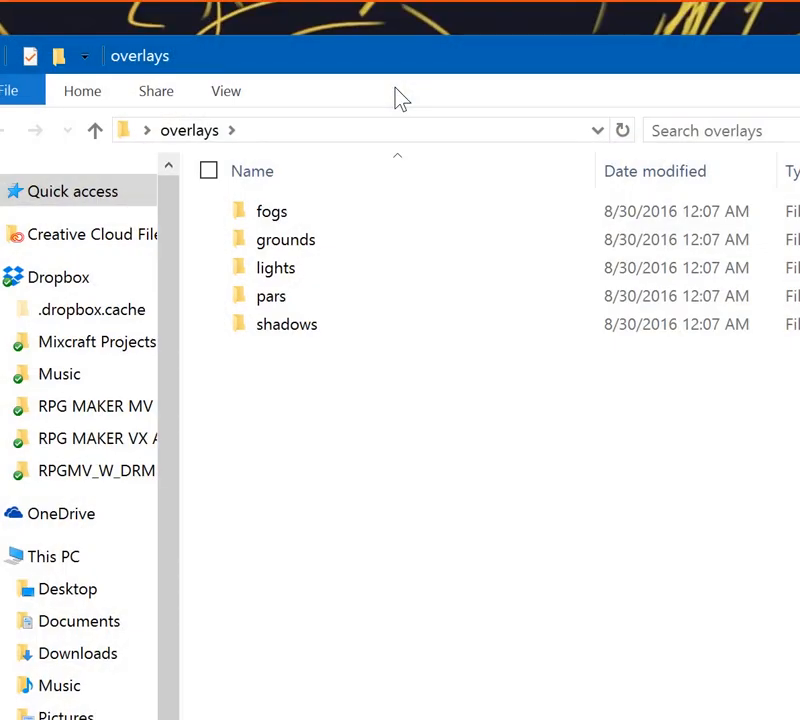
{"action": "mouse_move", "coordinate": [420, 484]}
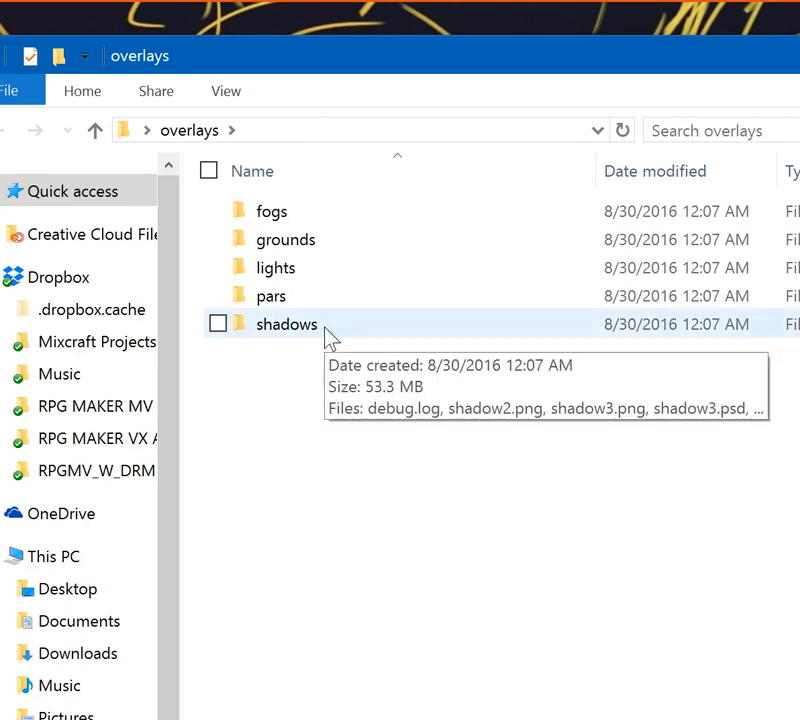
Step: Browse the shadows folder to see its overlay shadow PNG and PSD files
{"action": "double_click", "coordinate": [288, 324]}
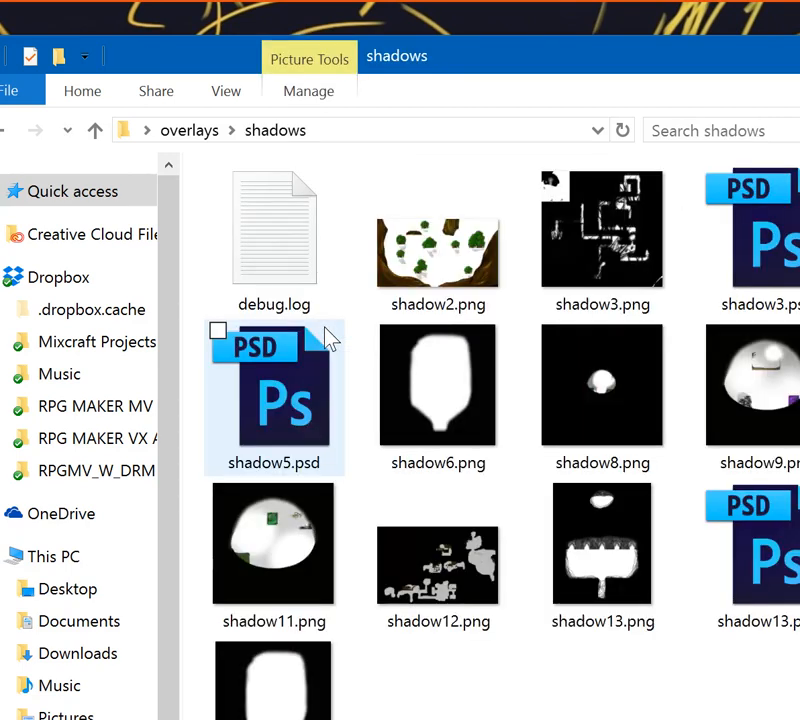
{"action": "left_click", "coordinate": [438, 556]}
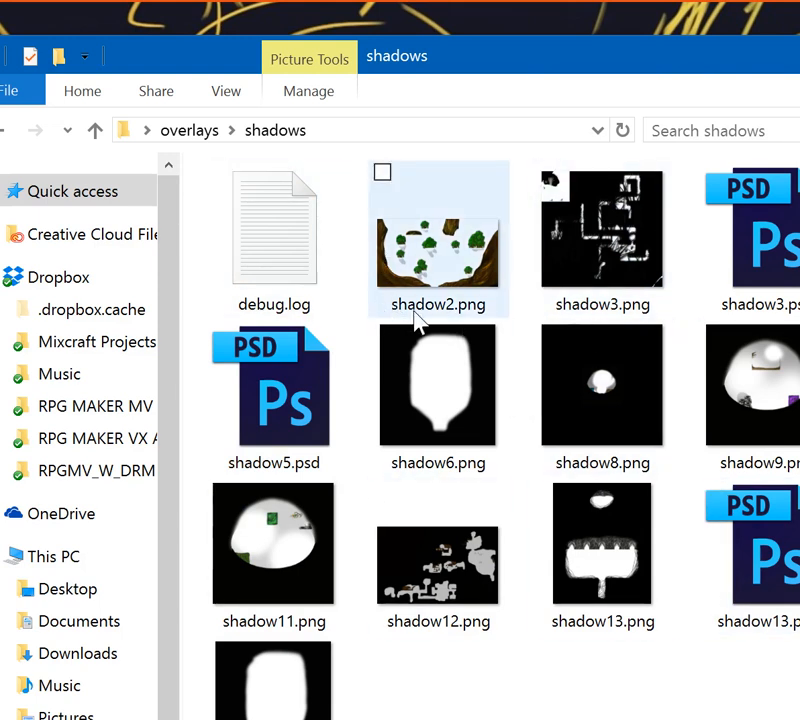
{"action": "mouse_move", "coordinate": [434, 320]}
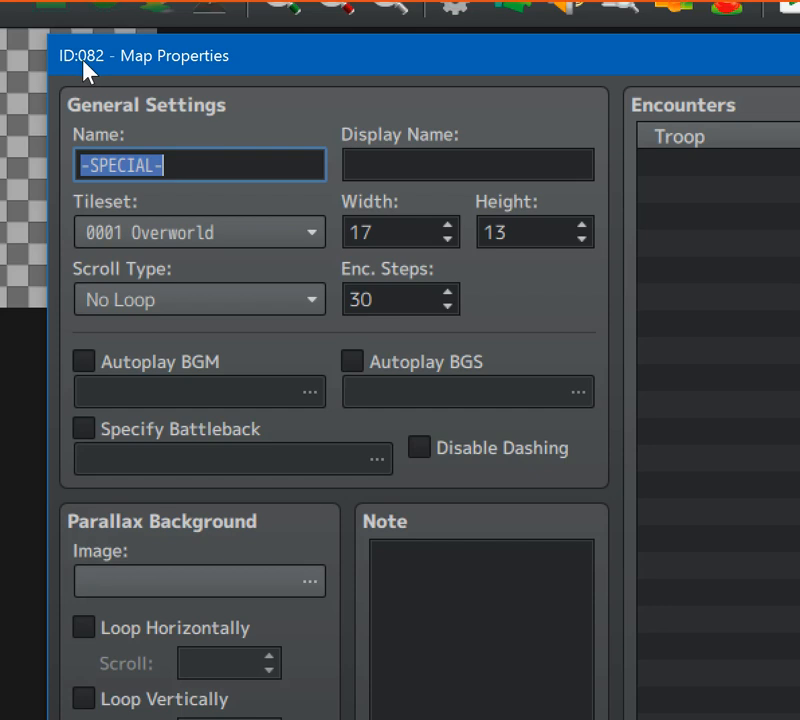
{"action": "mouse_move", "coordinate": [96, 76]}
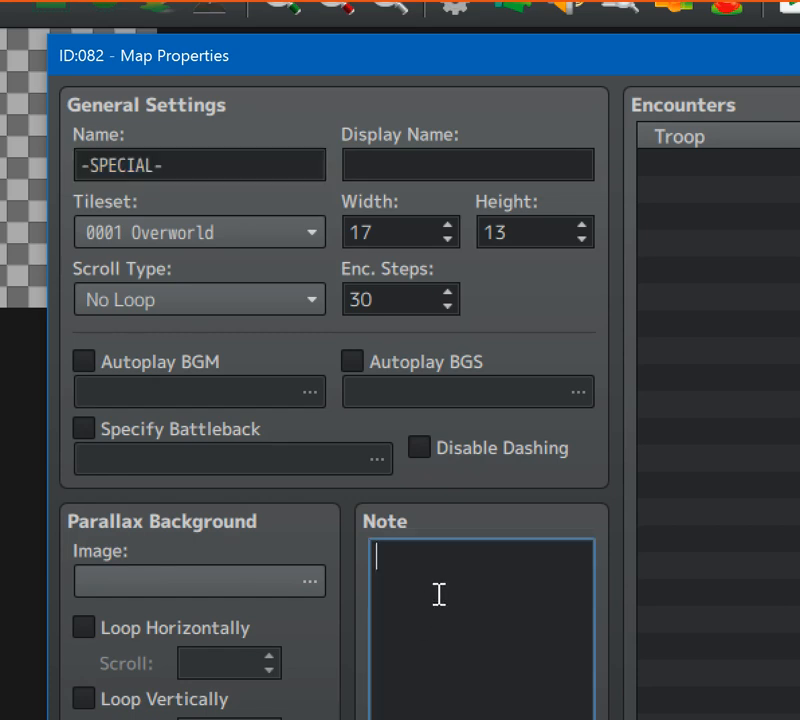
Step: Enter "<shadows>" in the -SPECIAL- map's Note field
{"action": "type", "text": "<"}
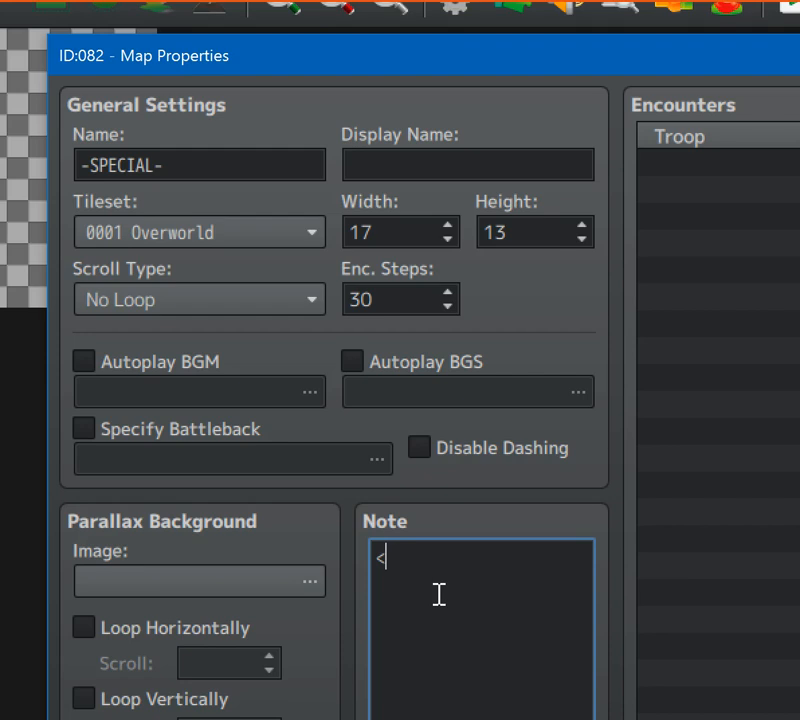
{"action": "type", "text": "shadows>"}
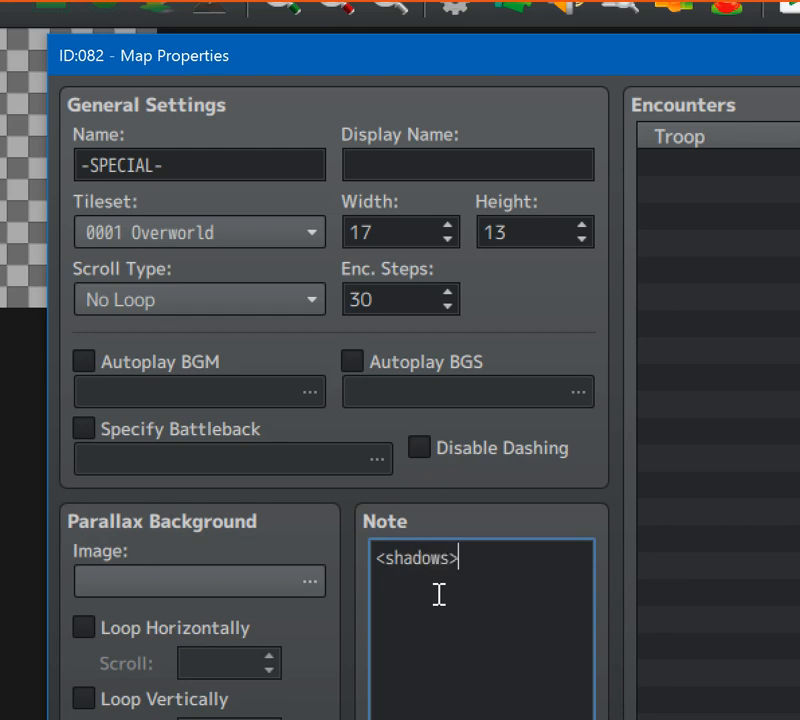